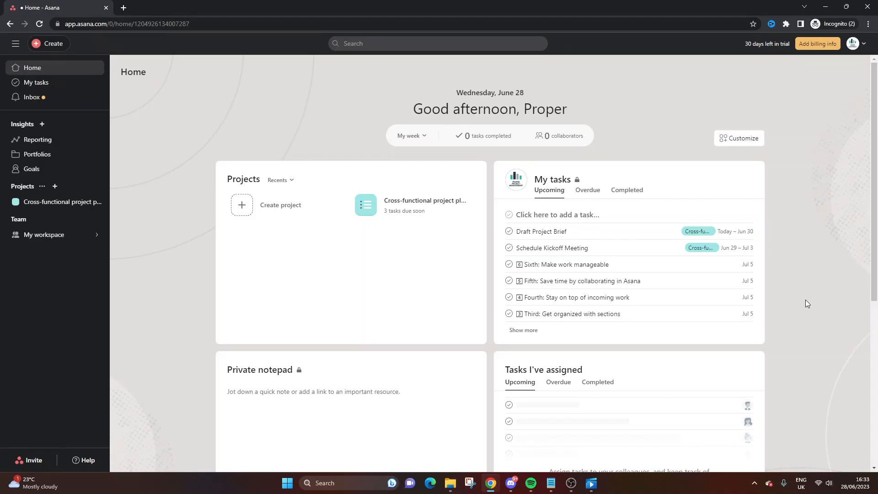
mouse_move(32, 67)
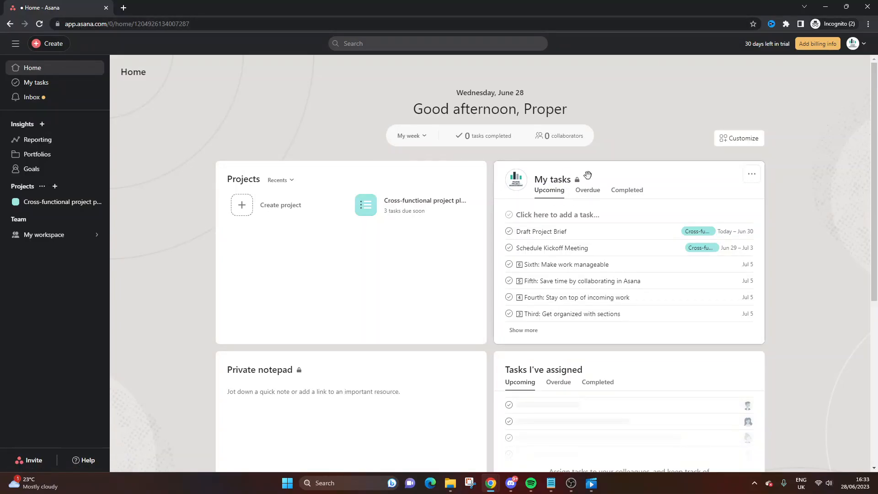
mouse_move(584, 207)
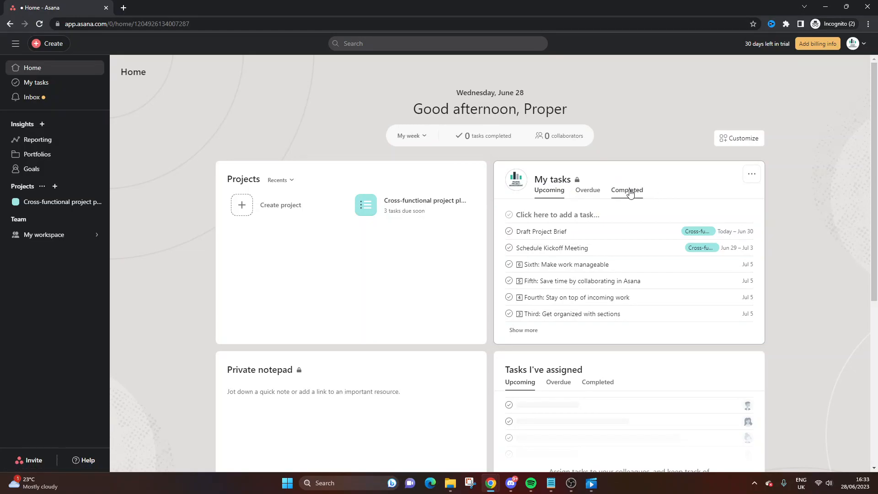
Step: Open the ⋯ actions menu on the Home page's My tasks widget
click(752, 174)
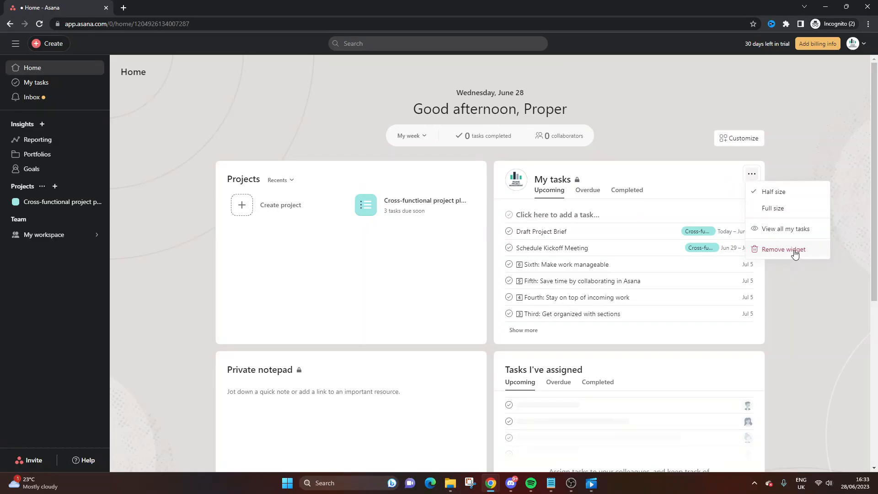
click(782, 249)
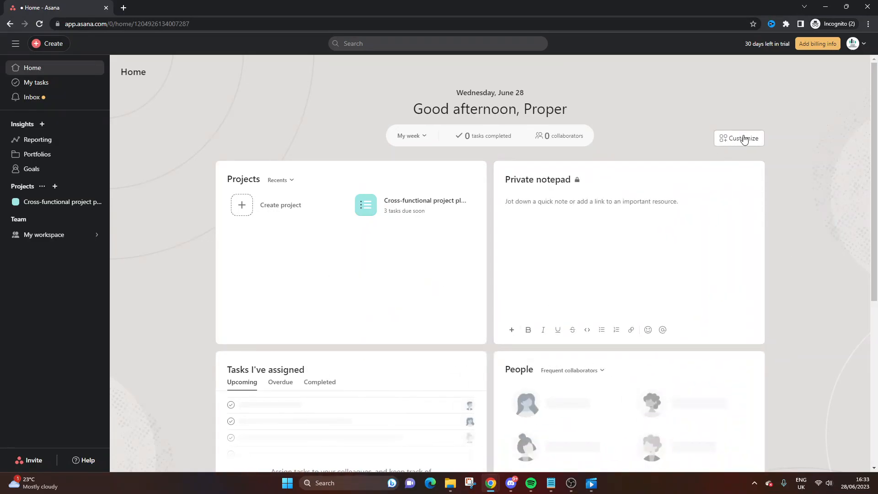
click(742, 138)
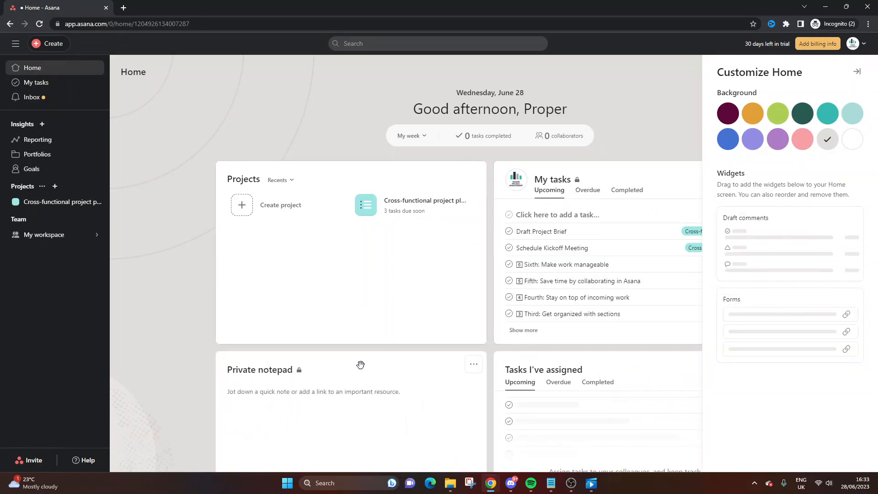
click(856, 72)
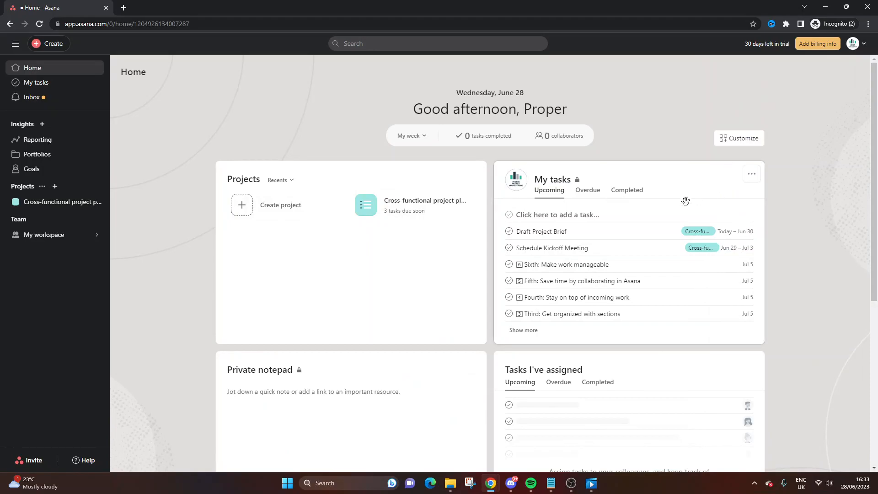
mouse_move(752, 174)
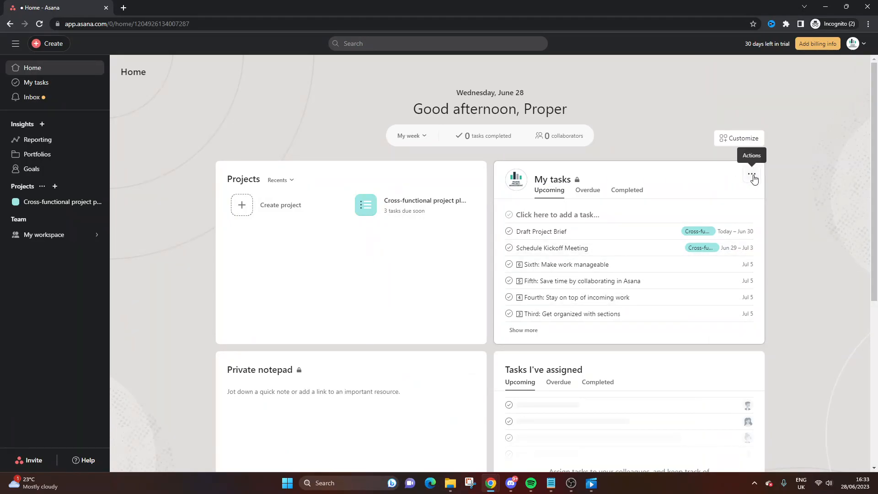
Step: Go to View all my tasks from the widget menu and show the My tasks actions dropdown
click(753, 176)
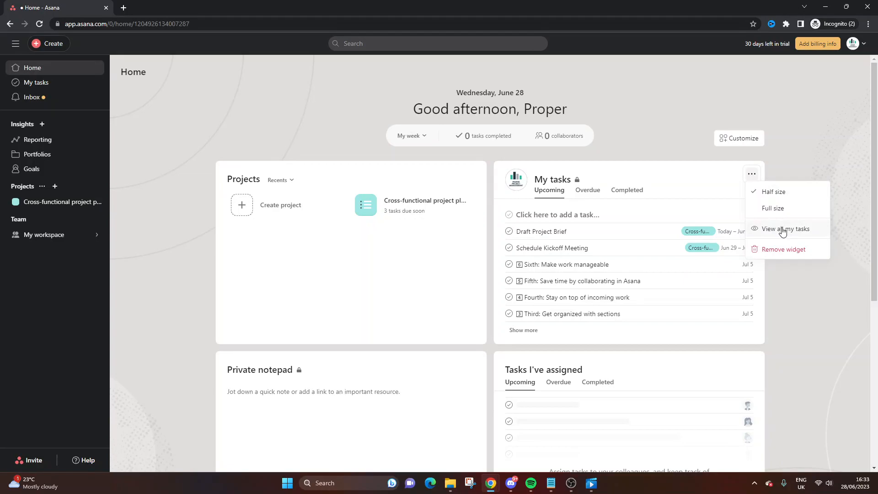
click(786, 229)
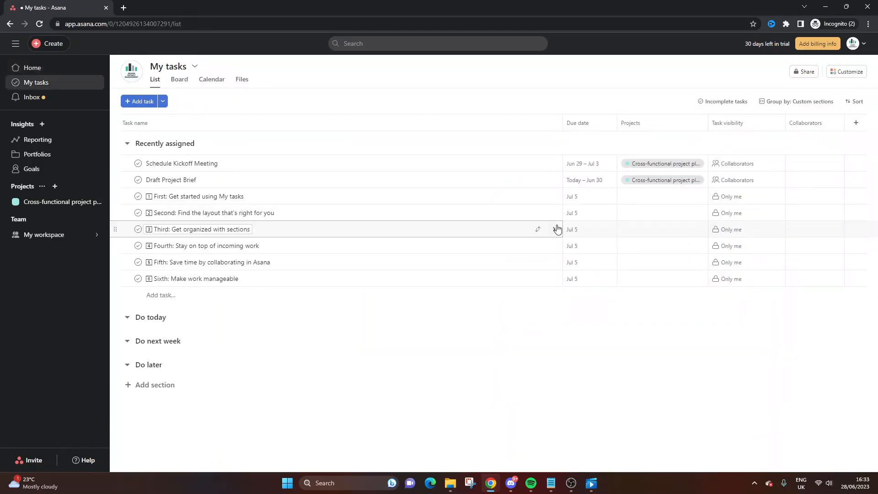
mouse_move(195, 70)
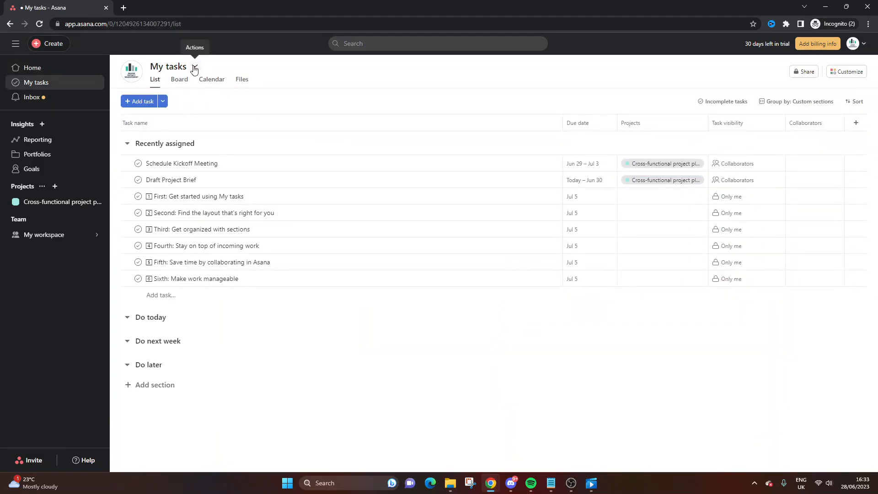
click(195, 68)
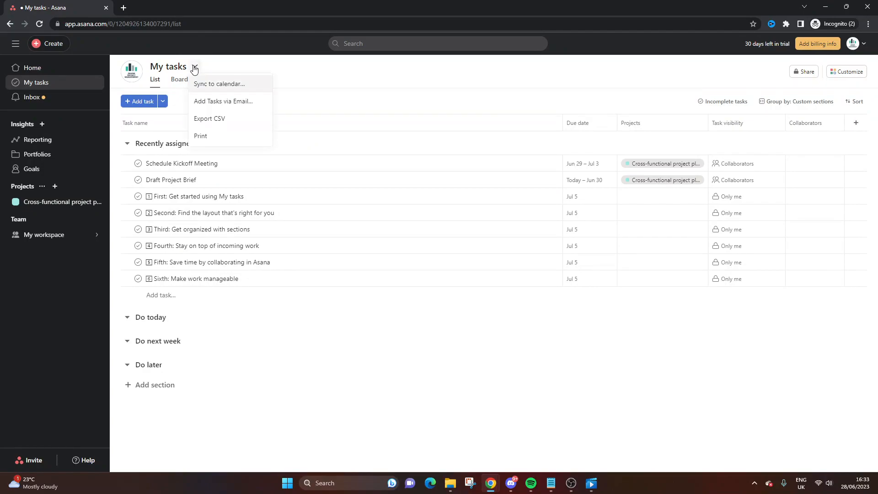
mouse_move(223, 138)
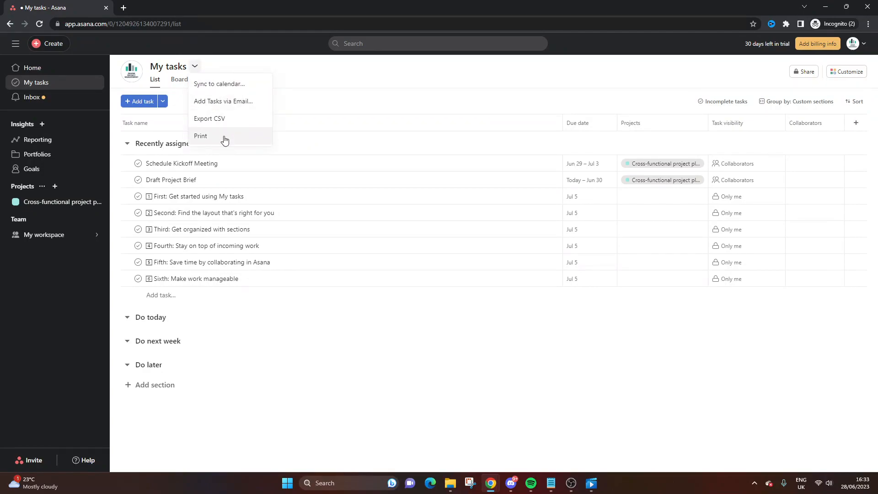
Step: Print My tasks, expand More settings in the preview, then cancel without printing
click(200, 135)
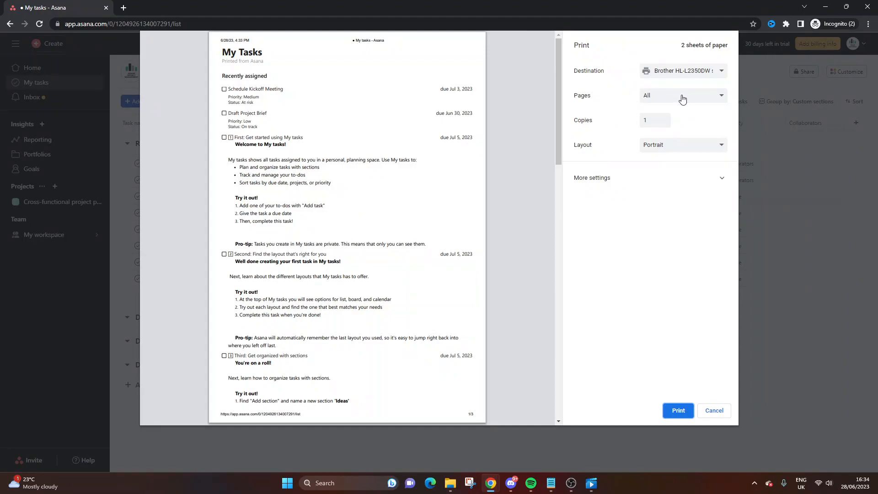
mouse_move(666, 155)
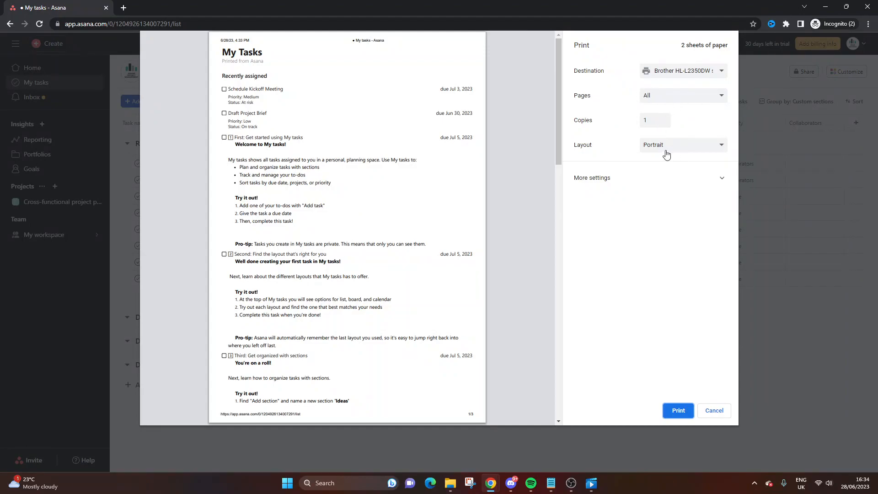
click(591, 178)
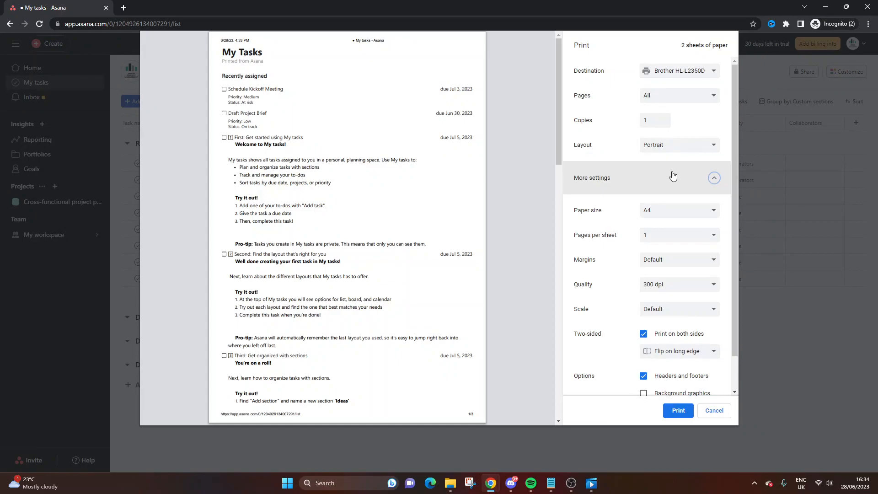
mouse_move(674, 178)
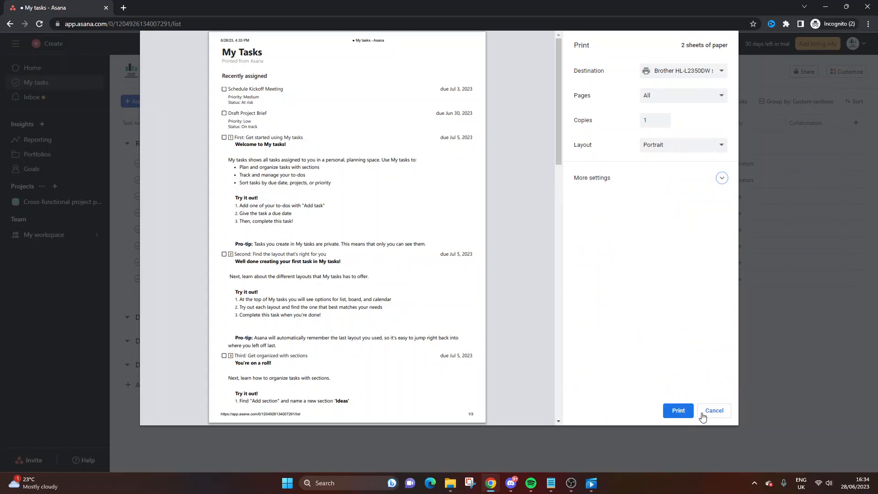
click(713, 410)
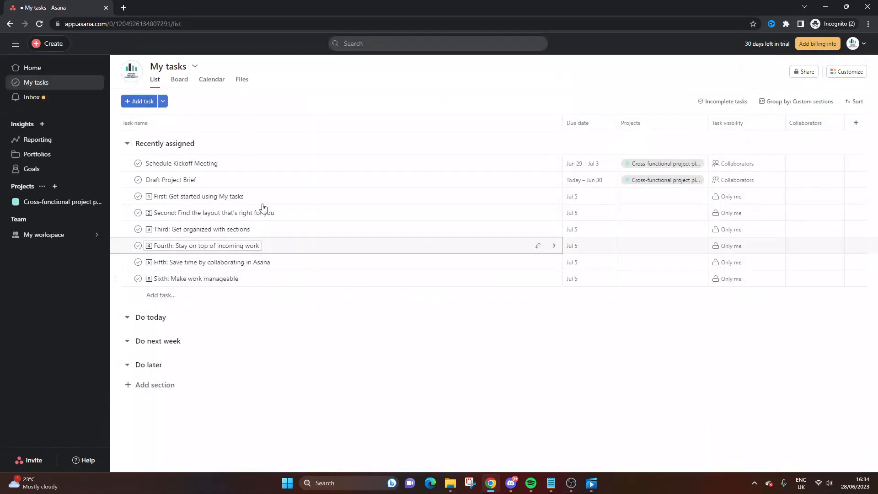
Step: Open Cross-functional project plan from the Projects sidebar
click(32, 67)
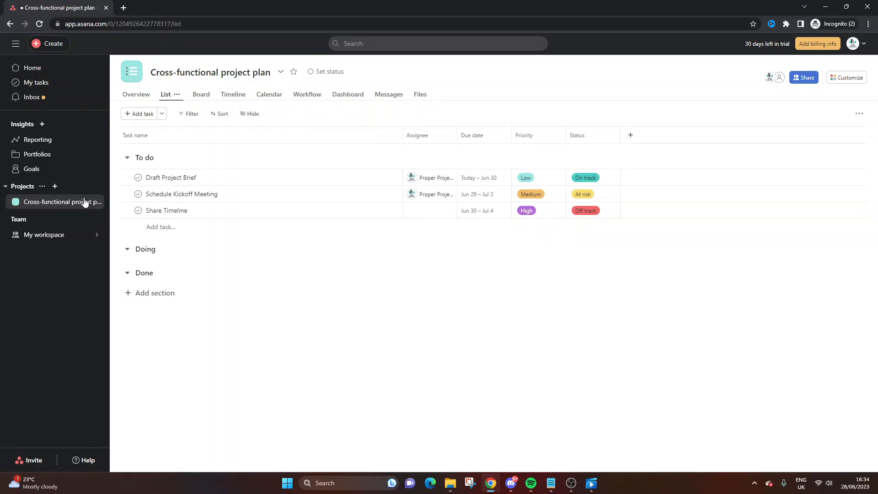
mouse_move(280, 72)
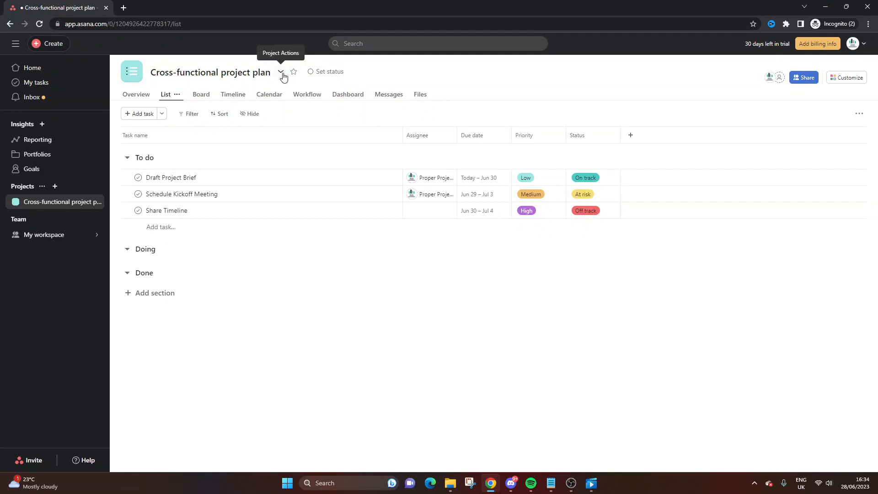
Step: Show the project title's dropdown with its Export/Print submenu
click(281, 72)
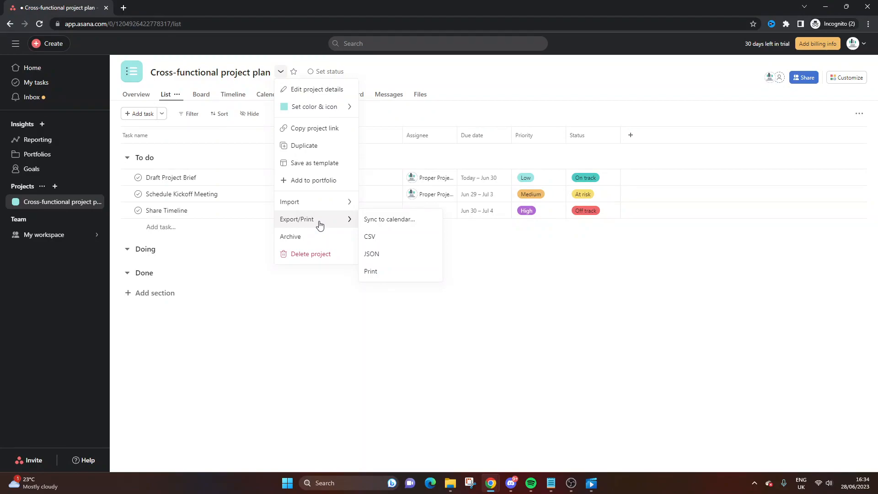
mouse_move(395, 274)
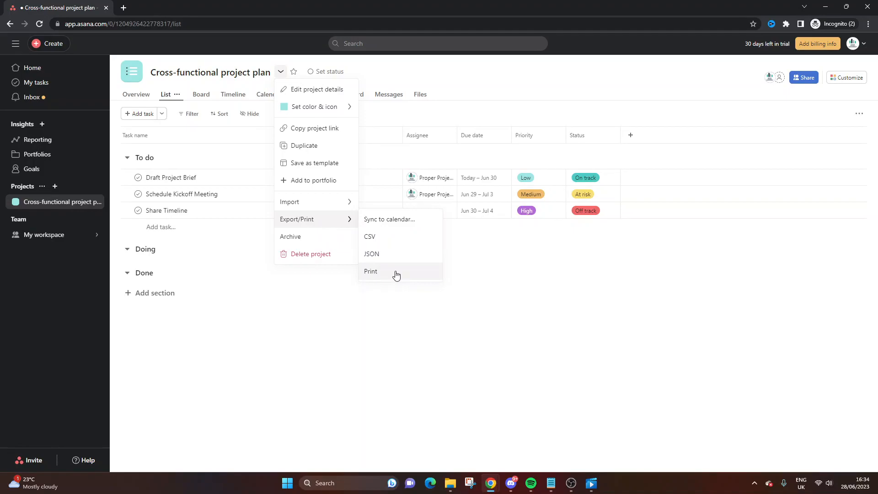
Step: Print the Cross-functional project plan, review the preview, and cancel without printing
click(370, 271)
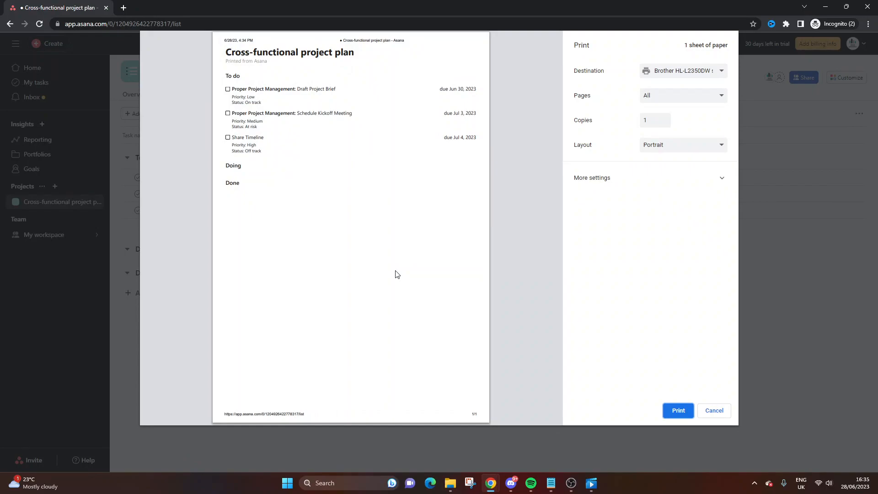
click(713, 411)
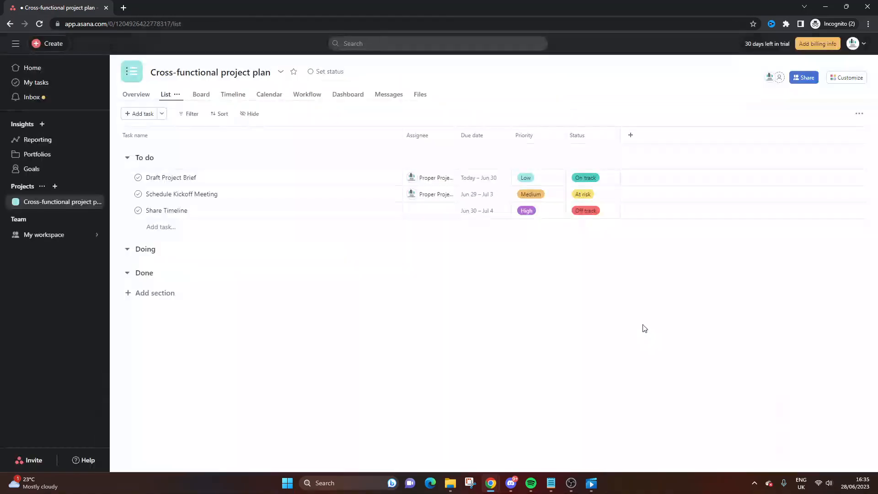